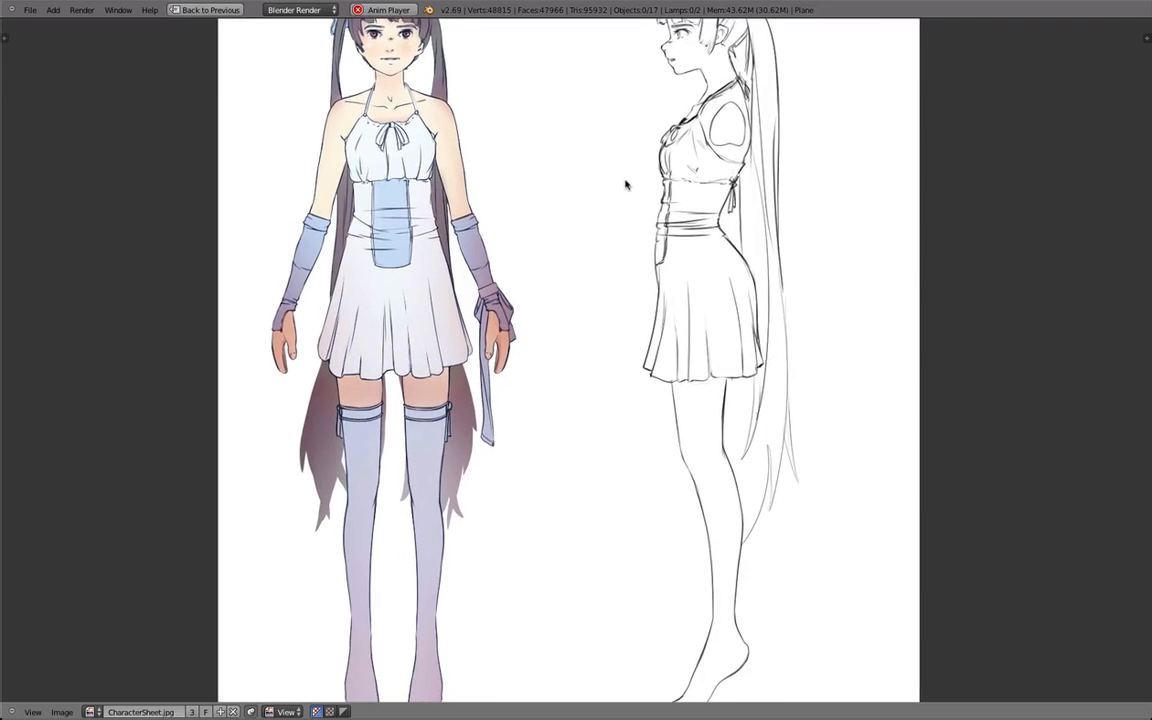
scroll("down", 3)
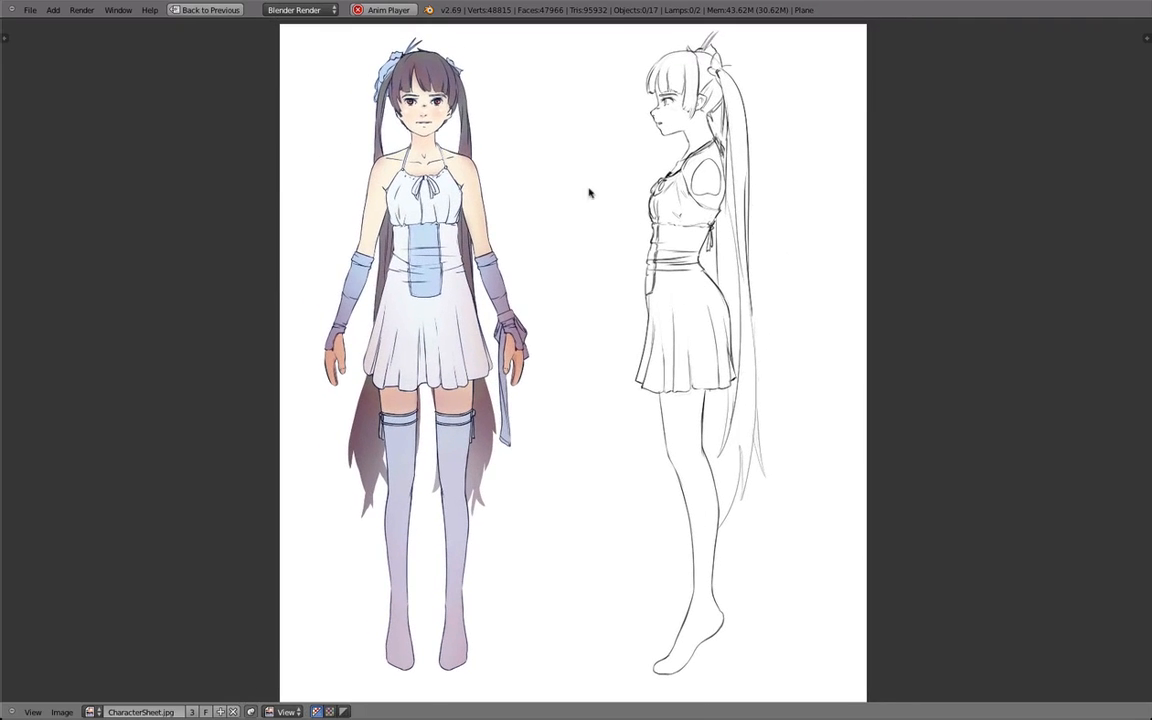
mouse_move(626, 320)
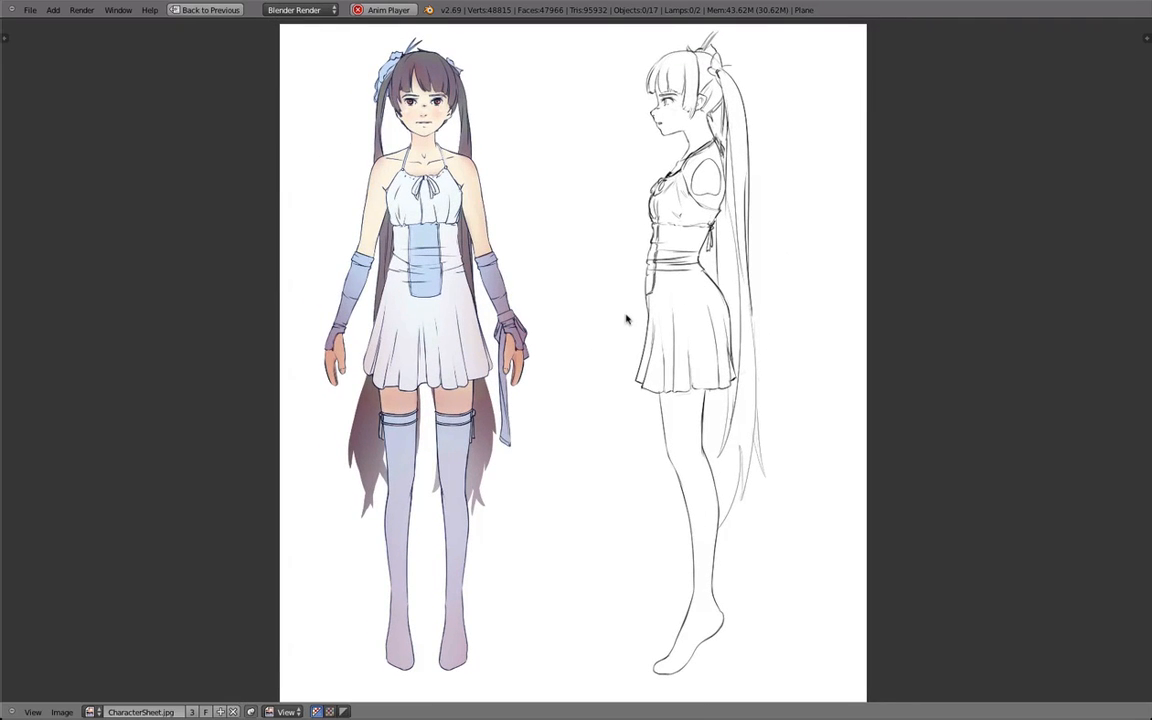
mouse_move(605, 321)
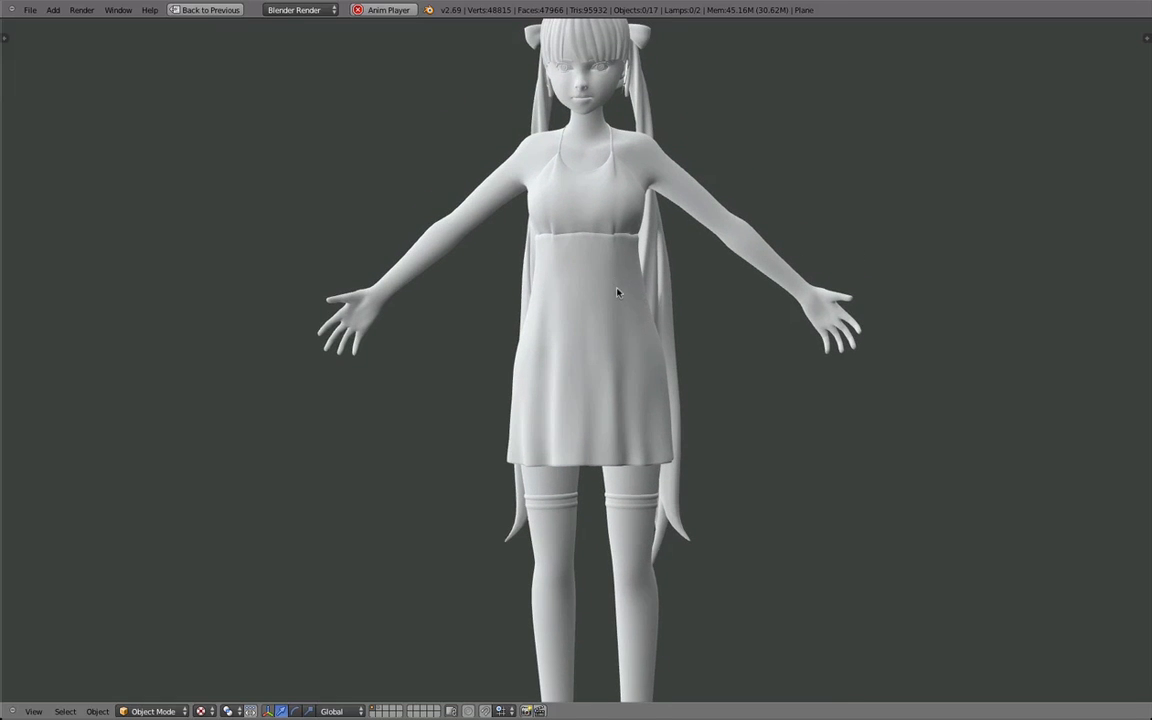
mouse_move(625, 287)
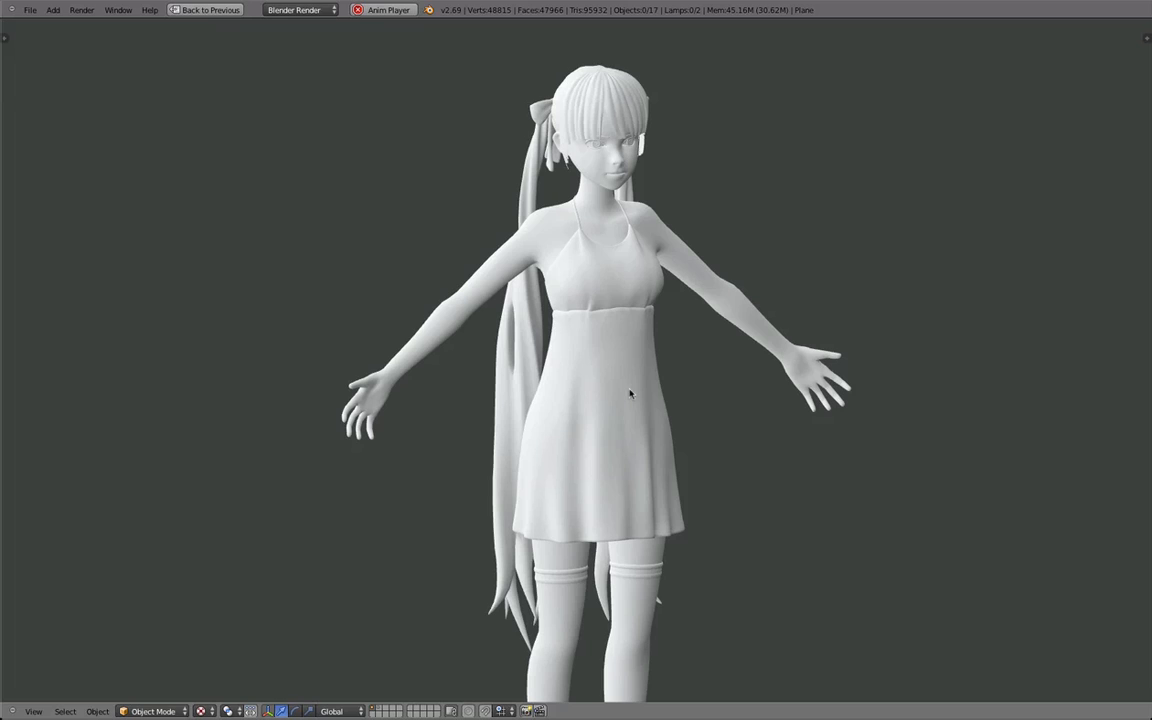
mouse_move(904, 77)
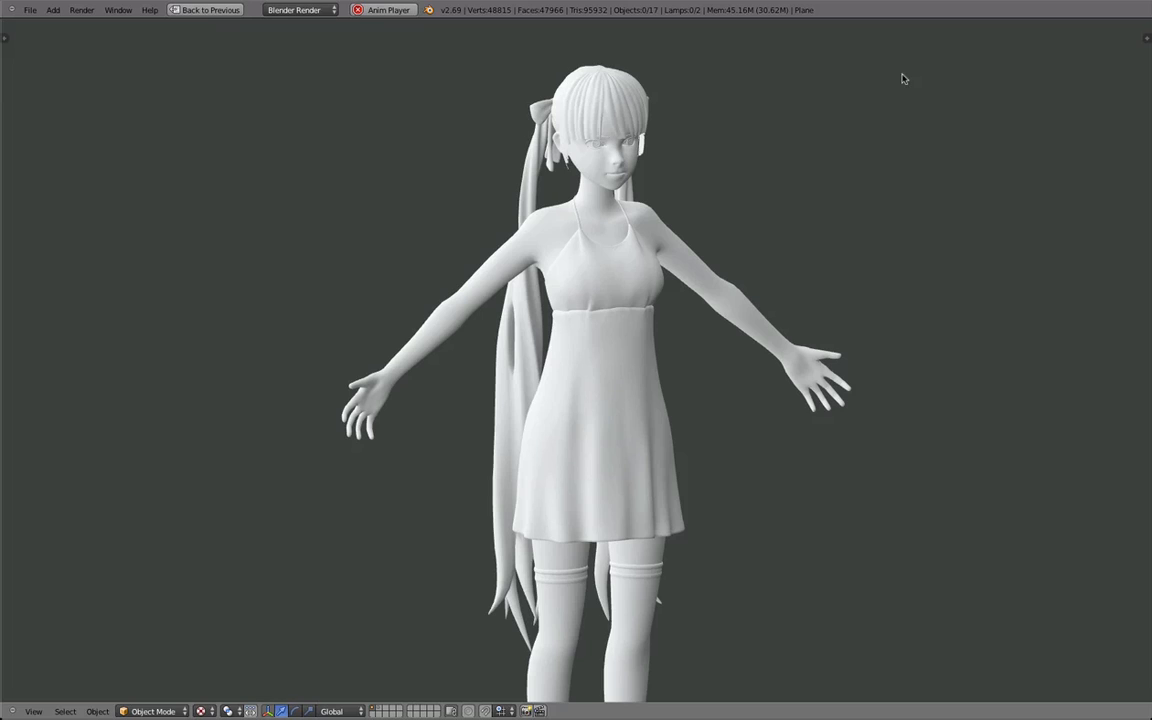
mouse_move(887, 92)
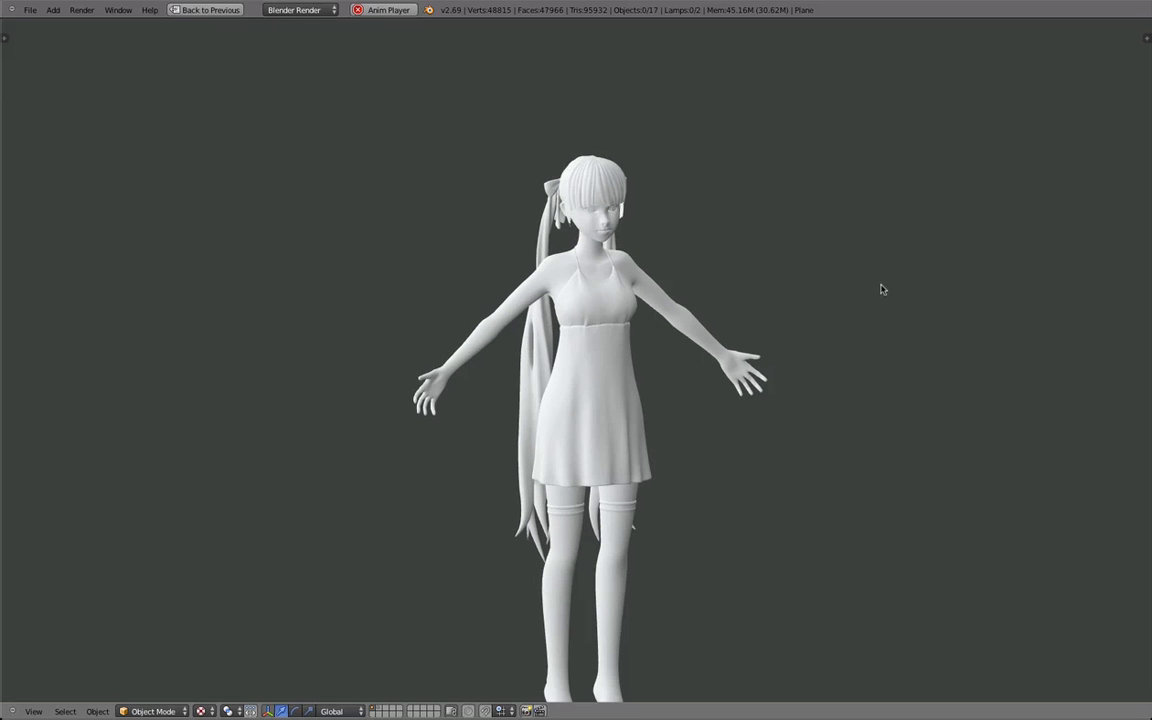
mouse_move(883, 296)
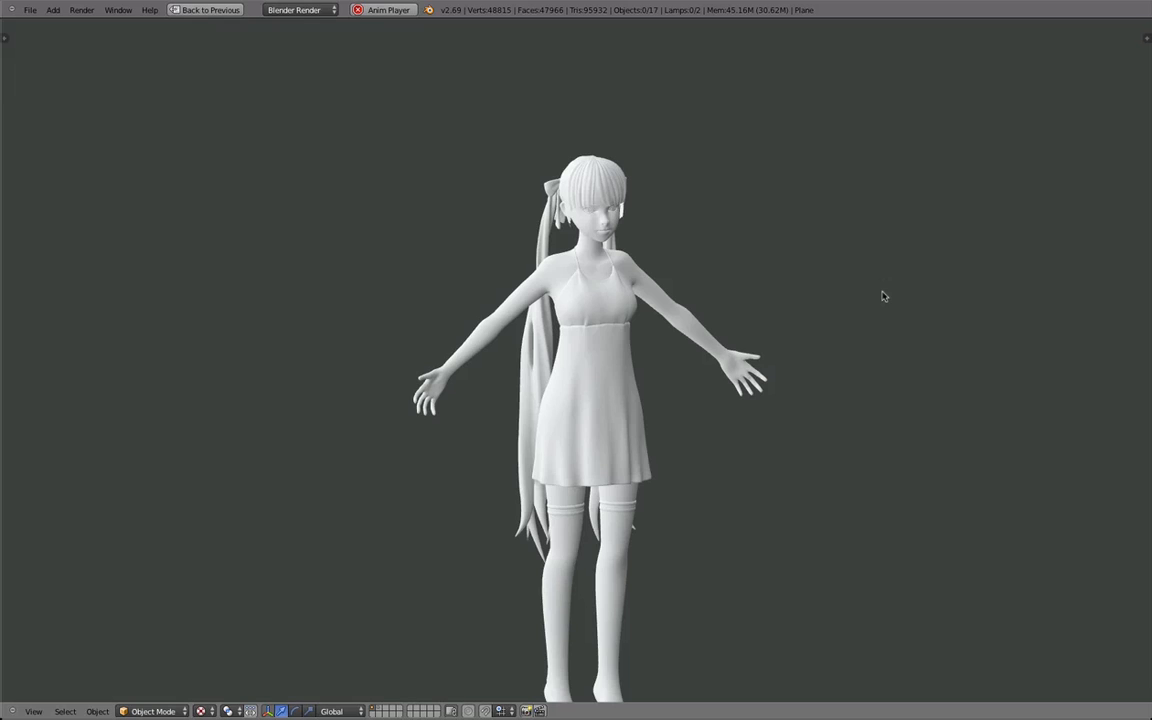